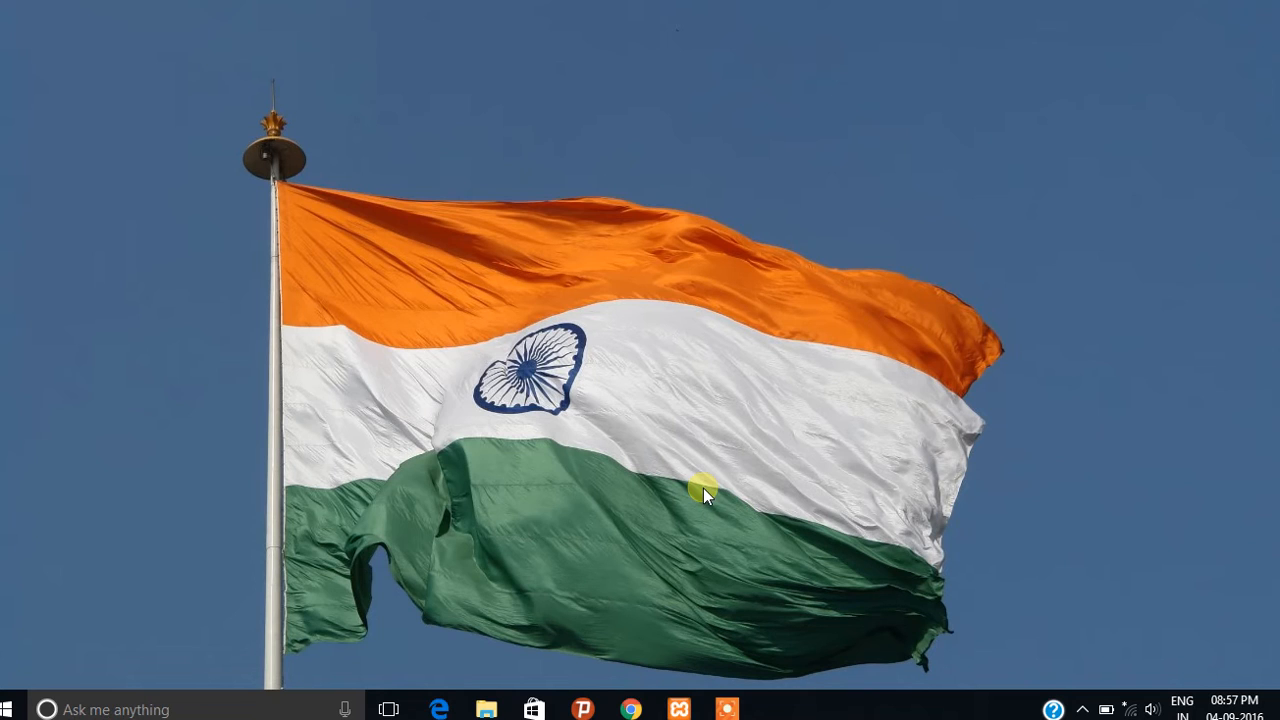
pyautogui.moveTo(701, 502)
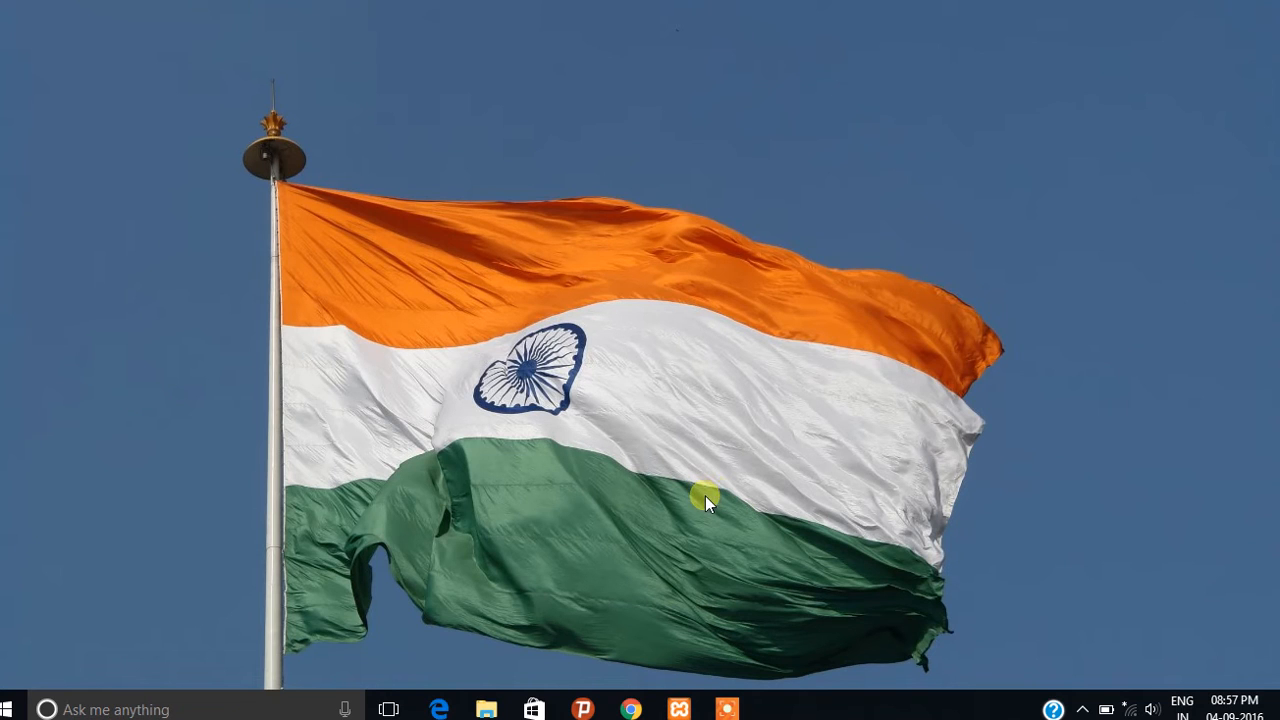
pyautogui.moveTo(717, 504)
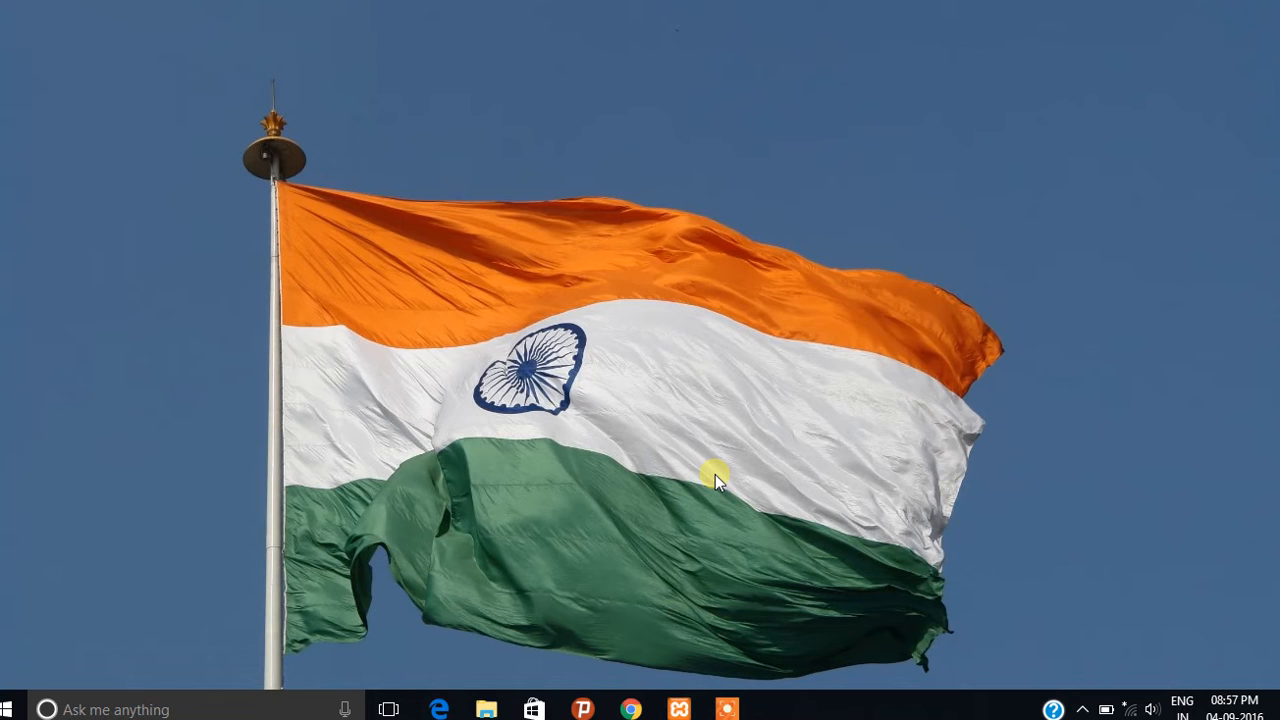
pyautogui.moveTo(718, 510)
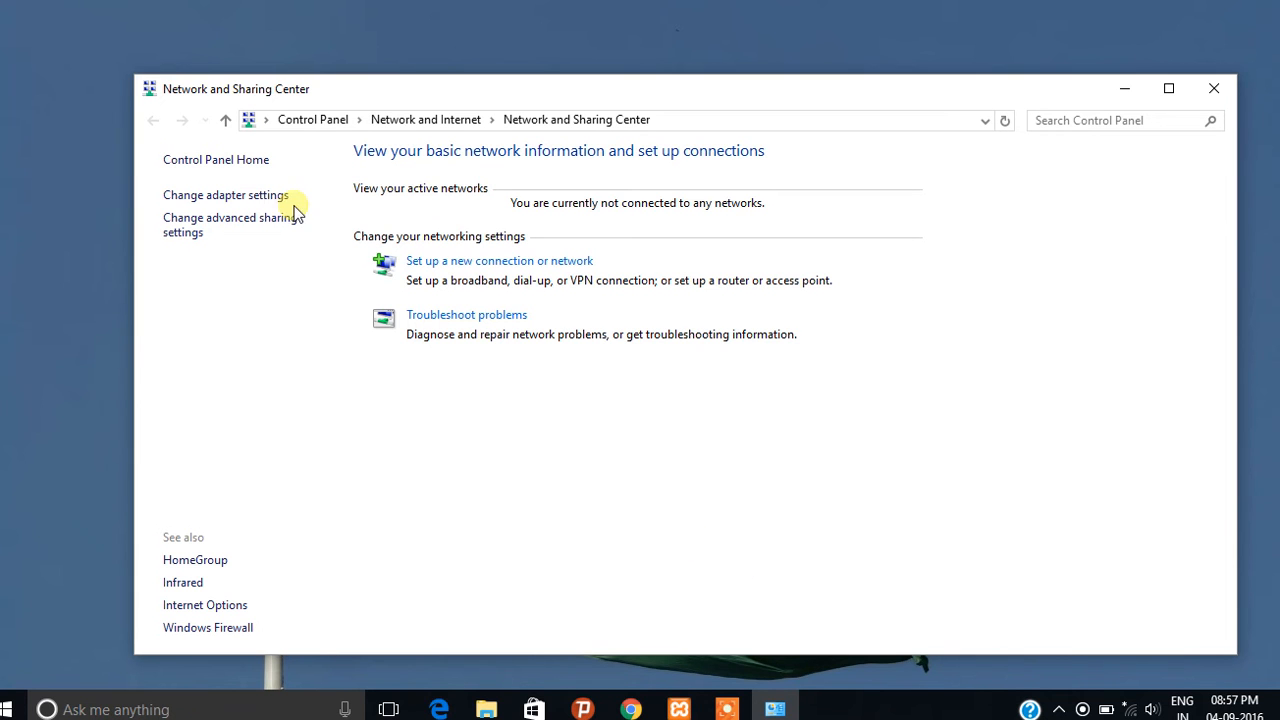
# Show the Network Connections list with Bluetooth, Ethernet, VirtualBox Host-Only #2 and Wi-Fi adapters.
pyautogui.click(226, 194)
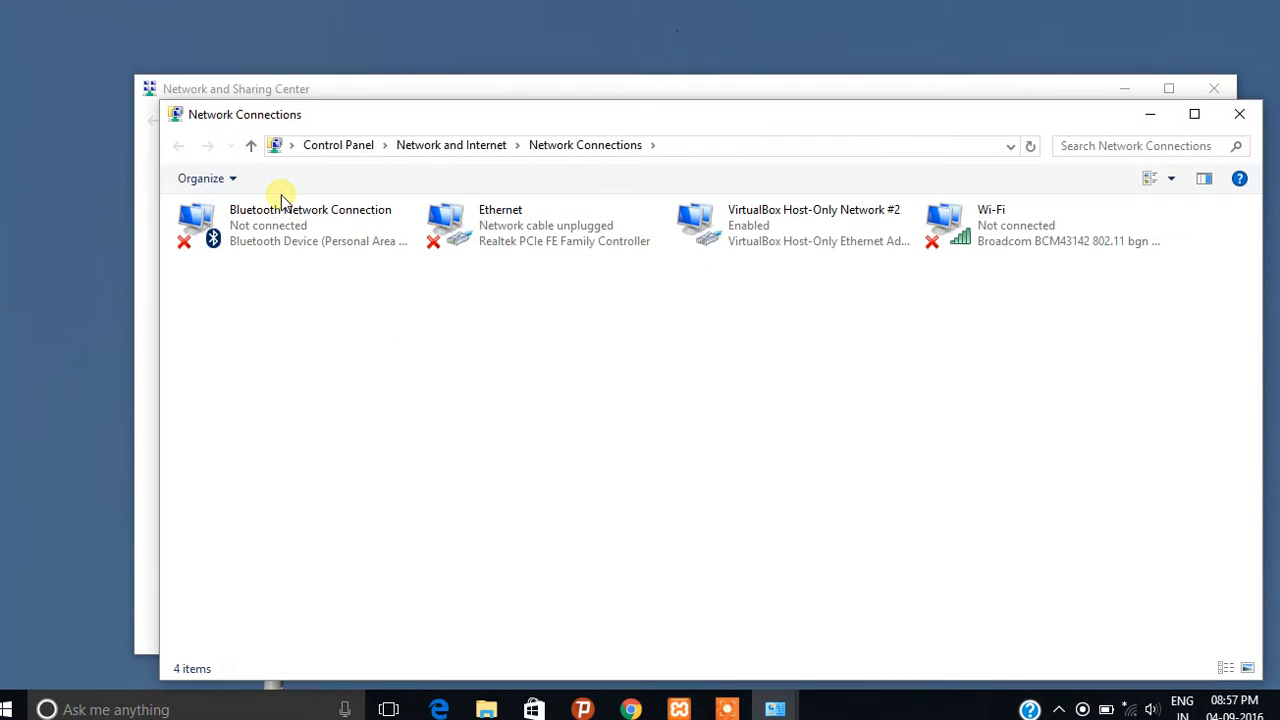
pyautogui.moveTo(256, 334)
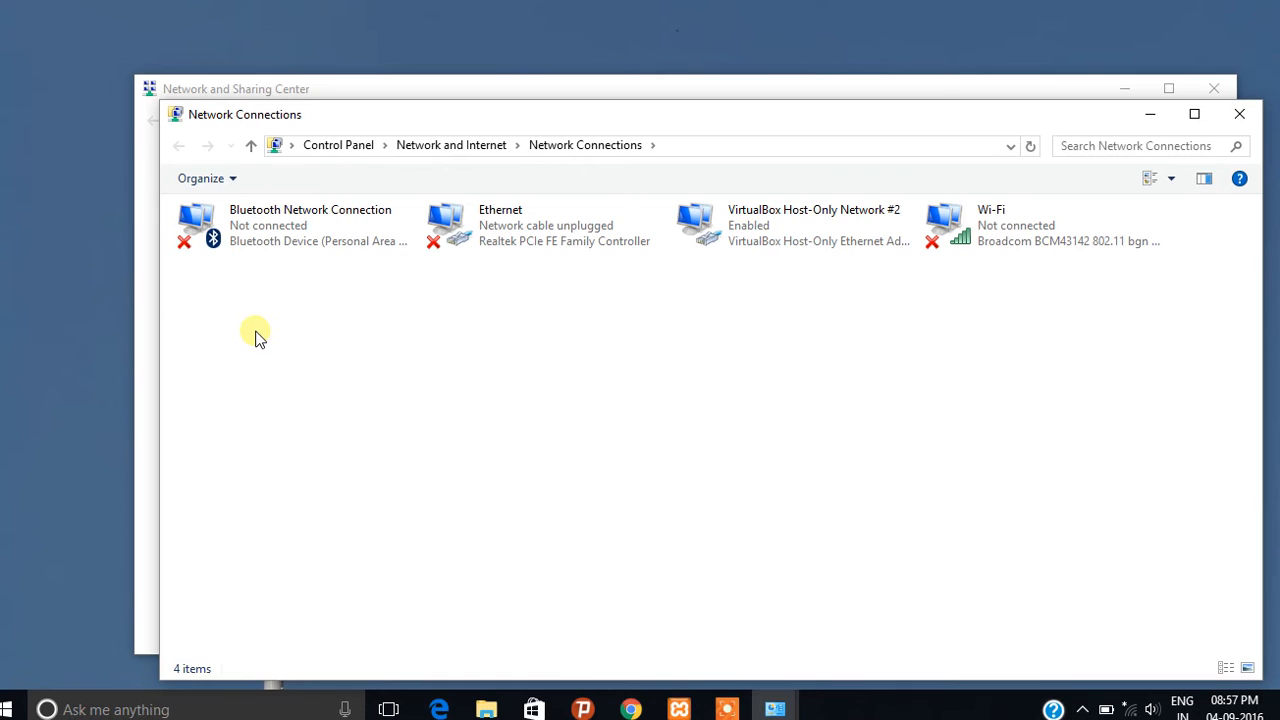
pyautogui.moveTo(817, 233)
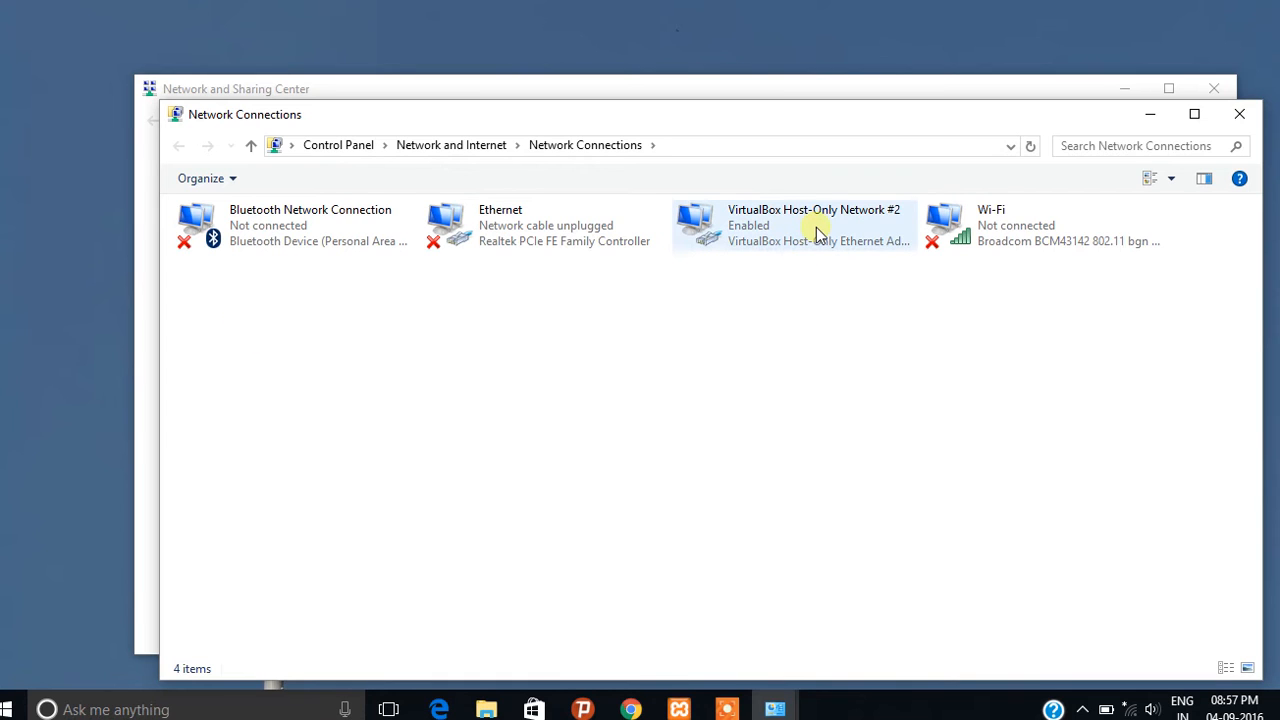
# Disable the VirtualBox Host-Only Network #2 adapter so it shows Disabled.
pyautogui.click(822, 225)
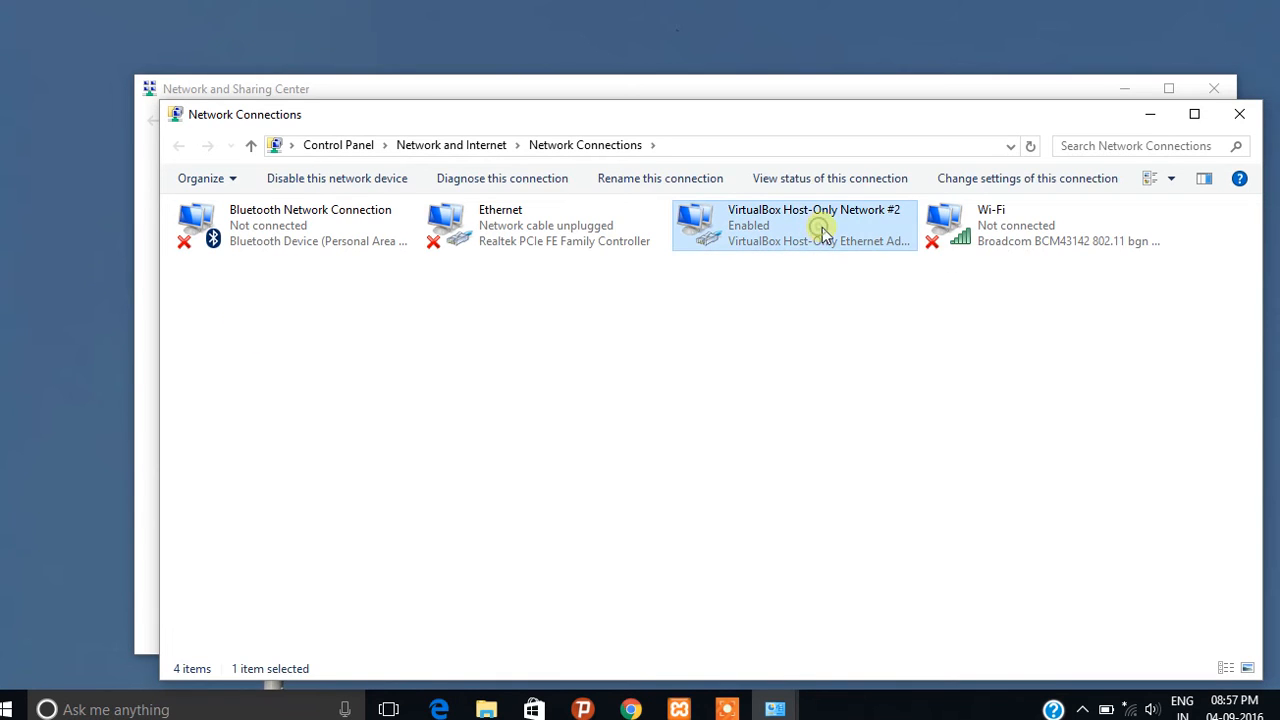
pyautogui.moveTo(768, 240)
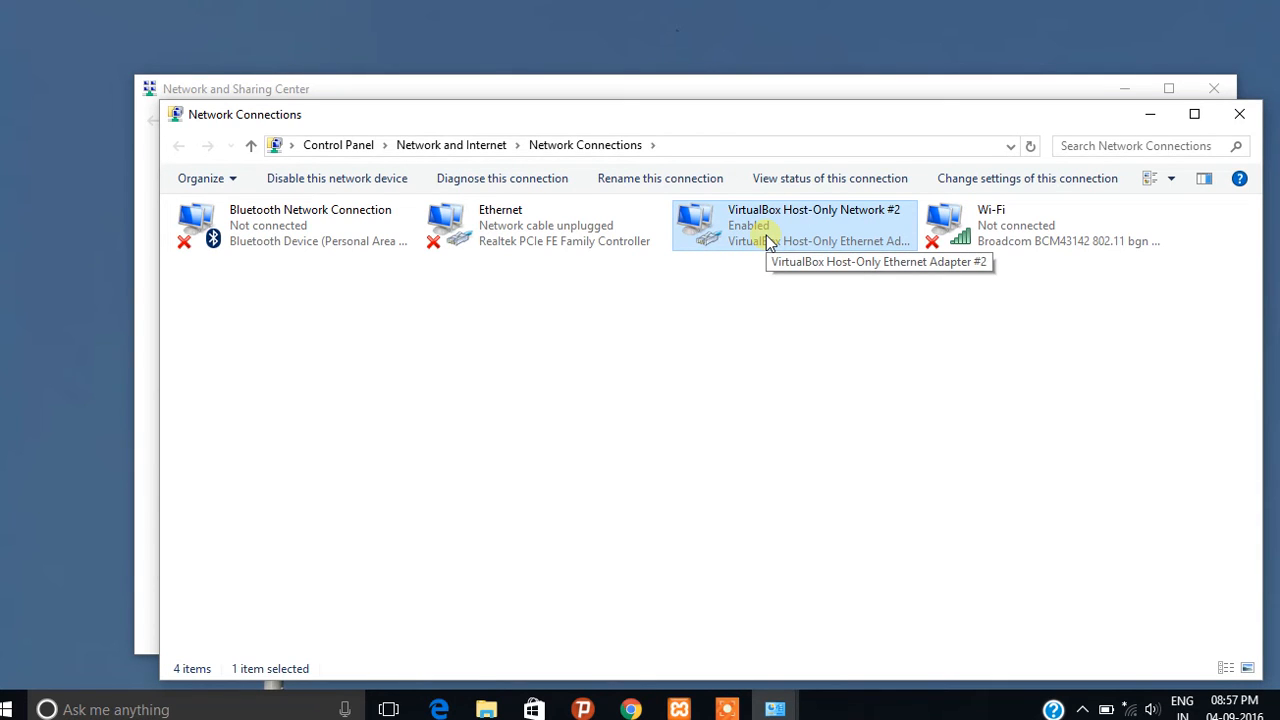
pyautogui.moveTo(768, 240)
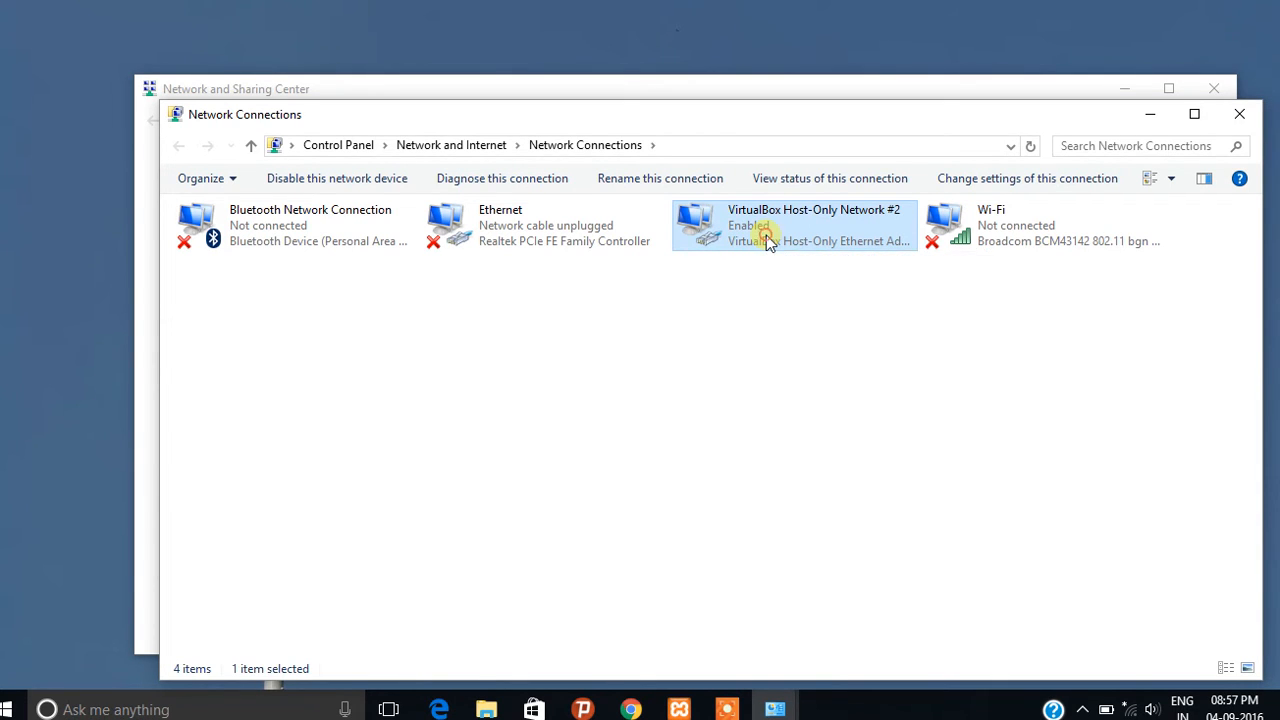
pyautogui.moveTo(794, 255)
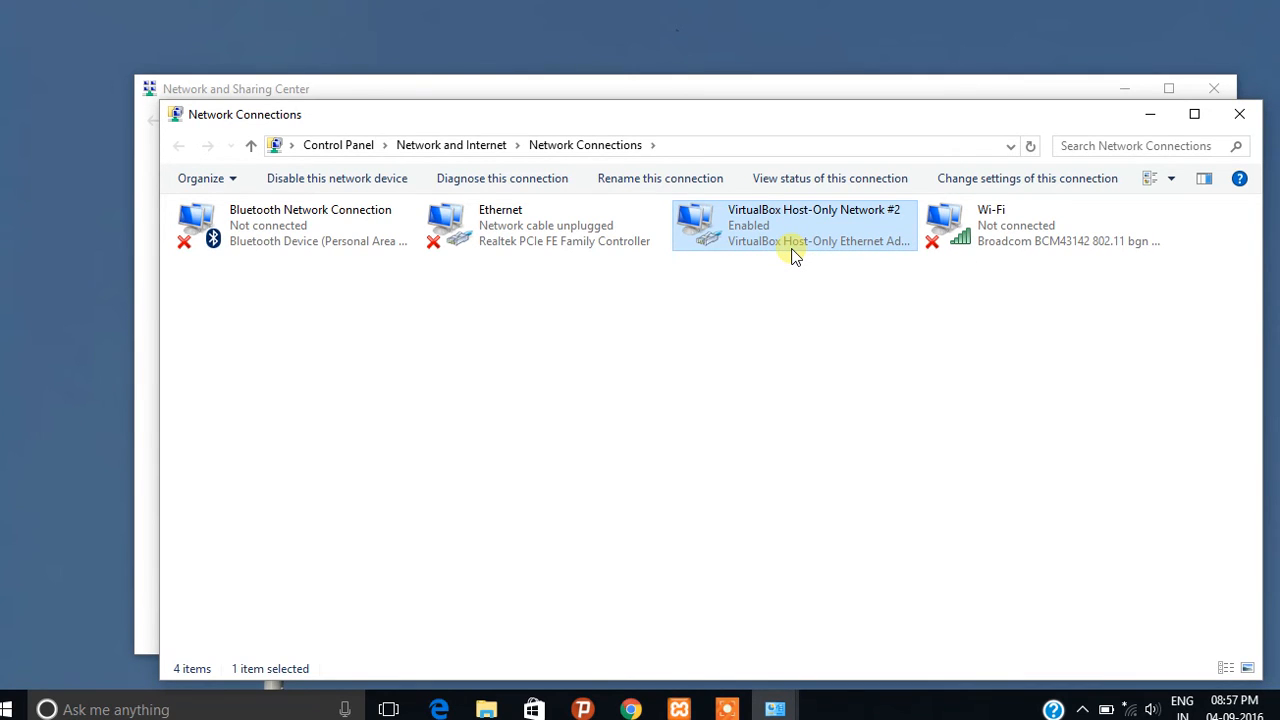
pyautogui.click(336, 178)
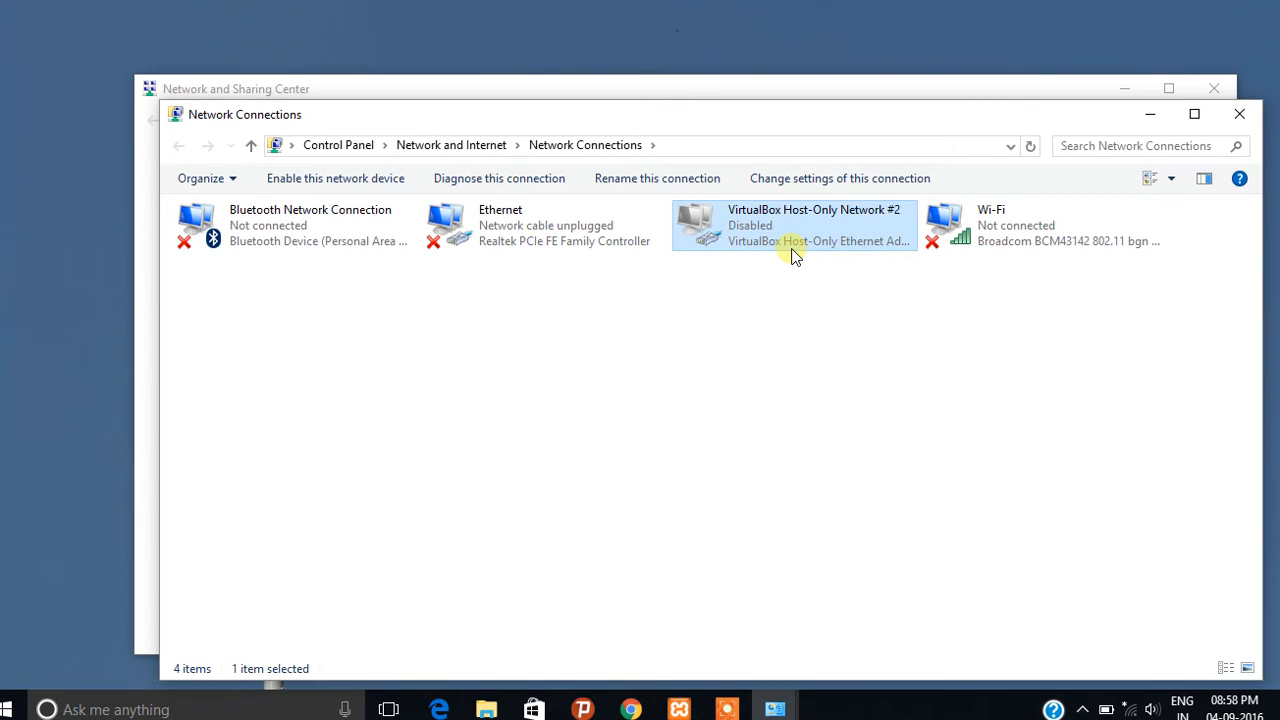
pyautogui.moveTo(780, 230)
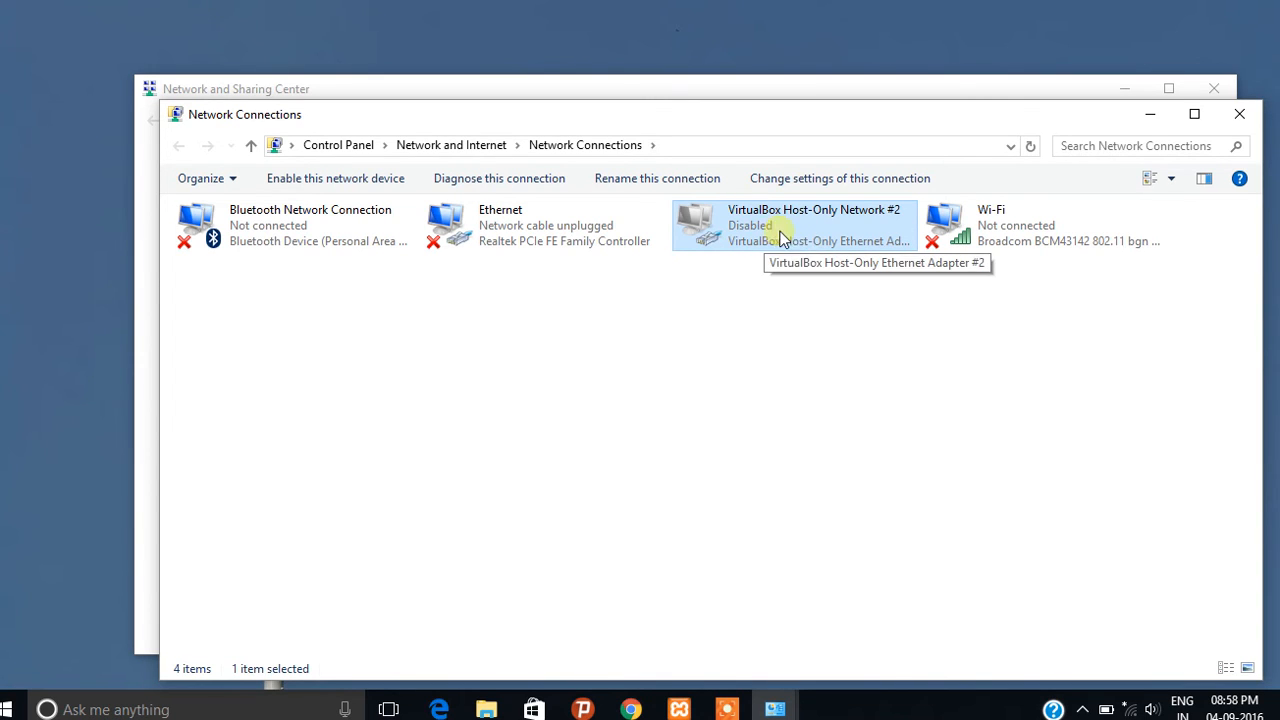
pyautogui.moveTo(788, 240)
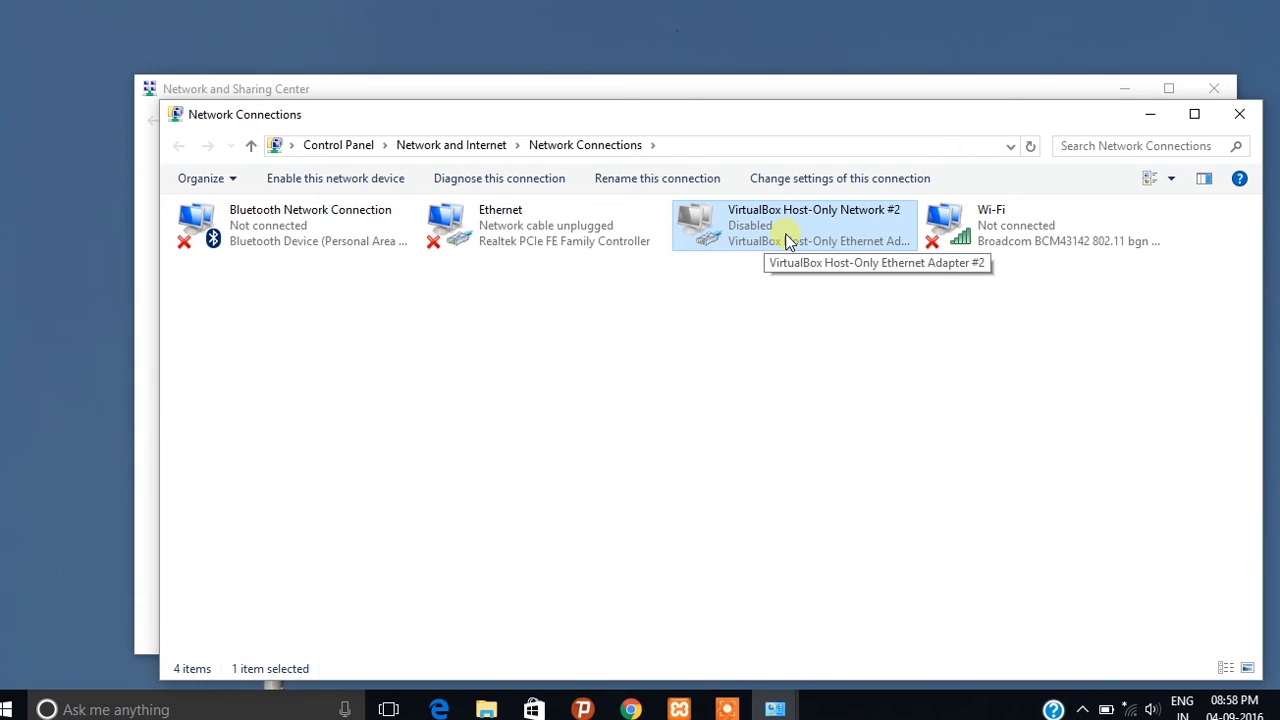
pyautogui.moveTo(1020, 656)
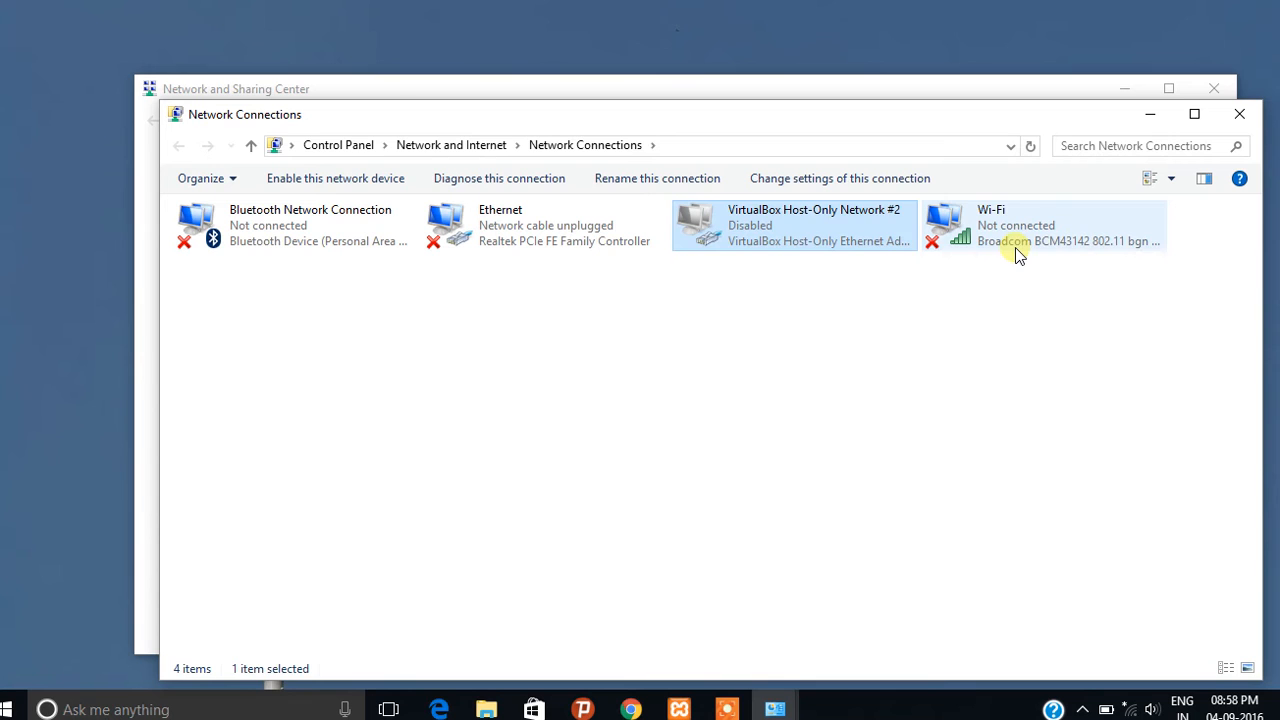
# Reach the Wi-Fi connection's Internet Protocol Version 4 (TCP/IPv4) properties.
pyautogui.rightClick(1020, 245)
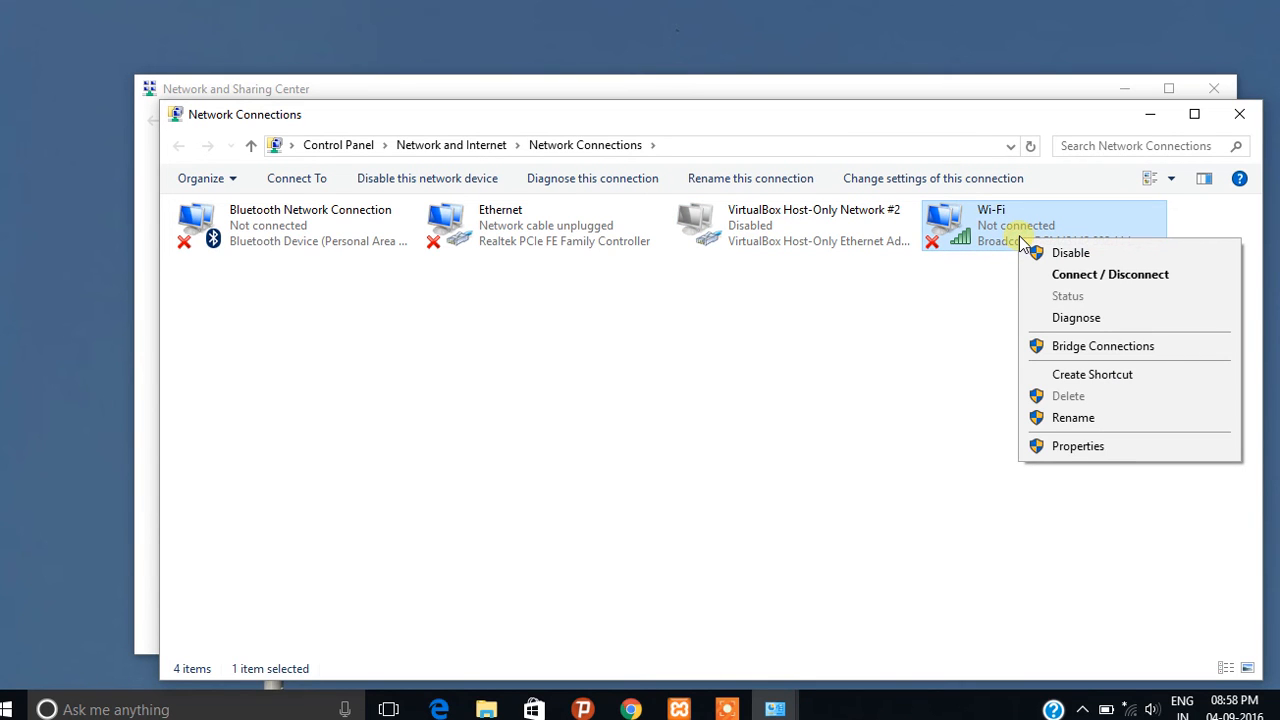
pyautogui.click(1077, 446)
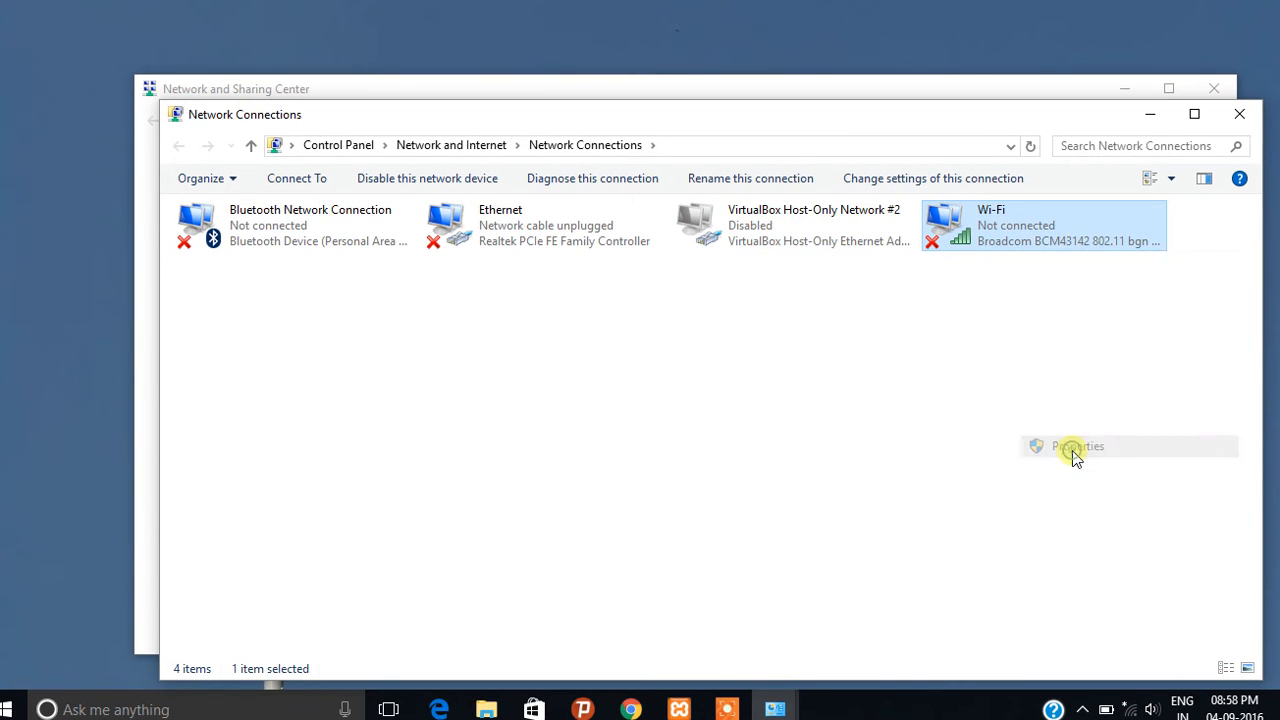
pyautogui.click(1074, 446)
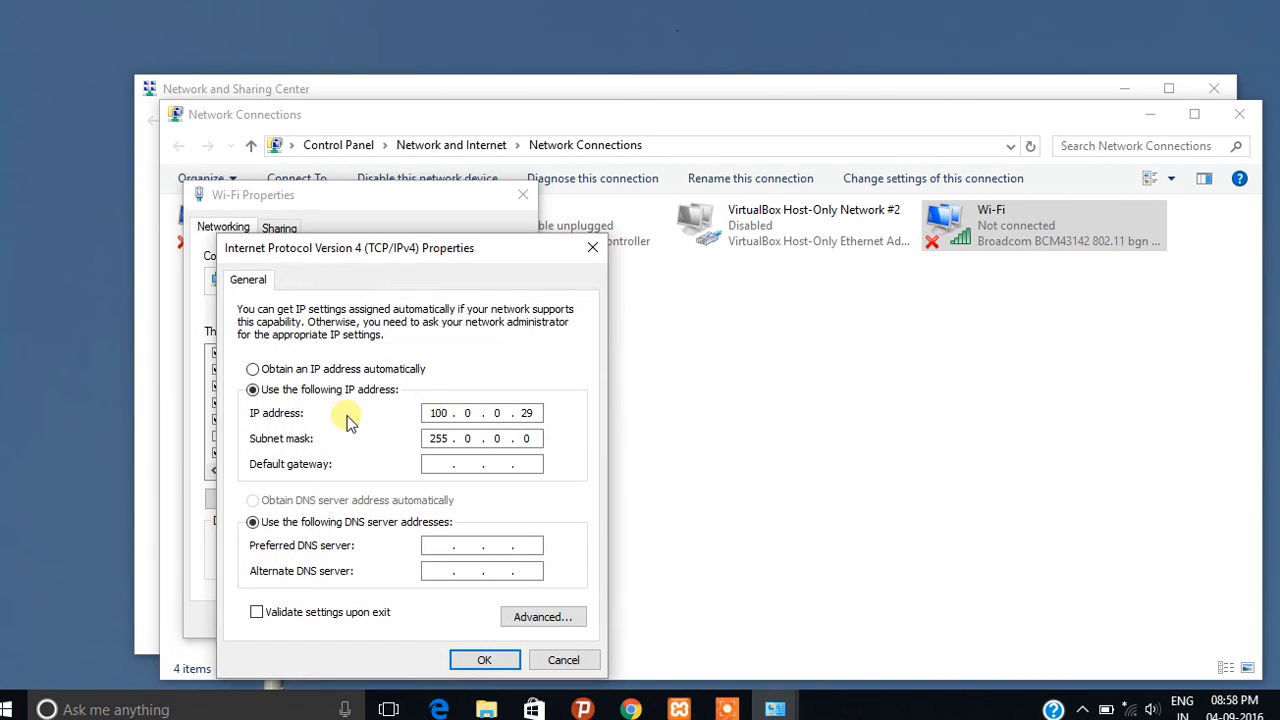
pyautogui.click(440, 413)
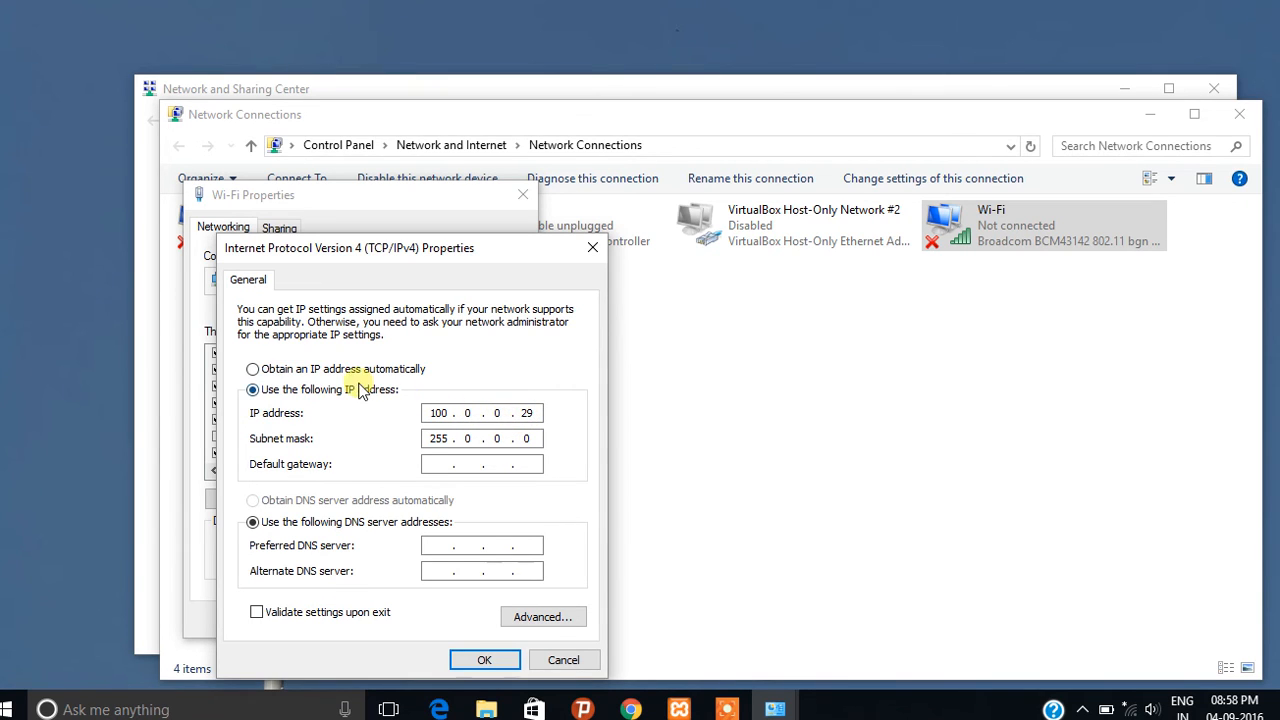
pyautogui.moveTo(340, 373)
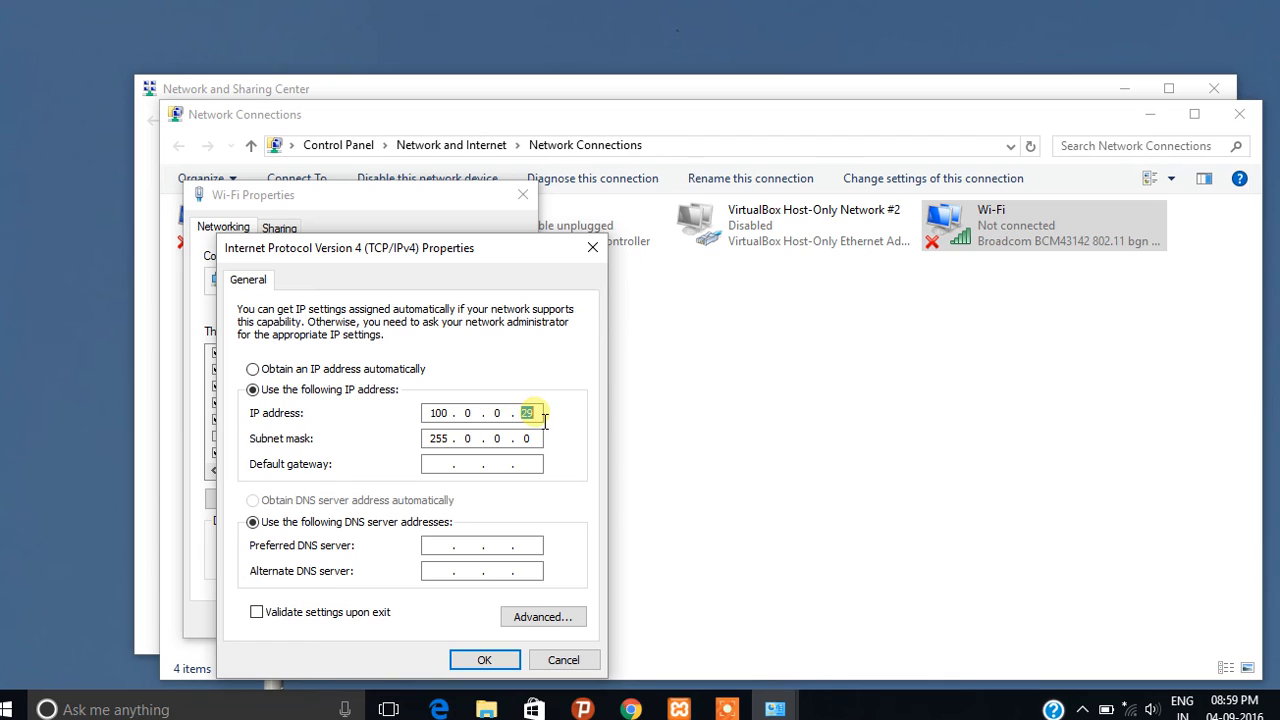
pyautogui.moveTo(465, 177)
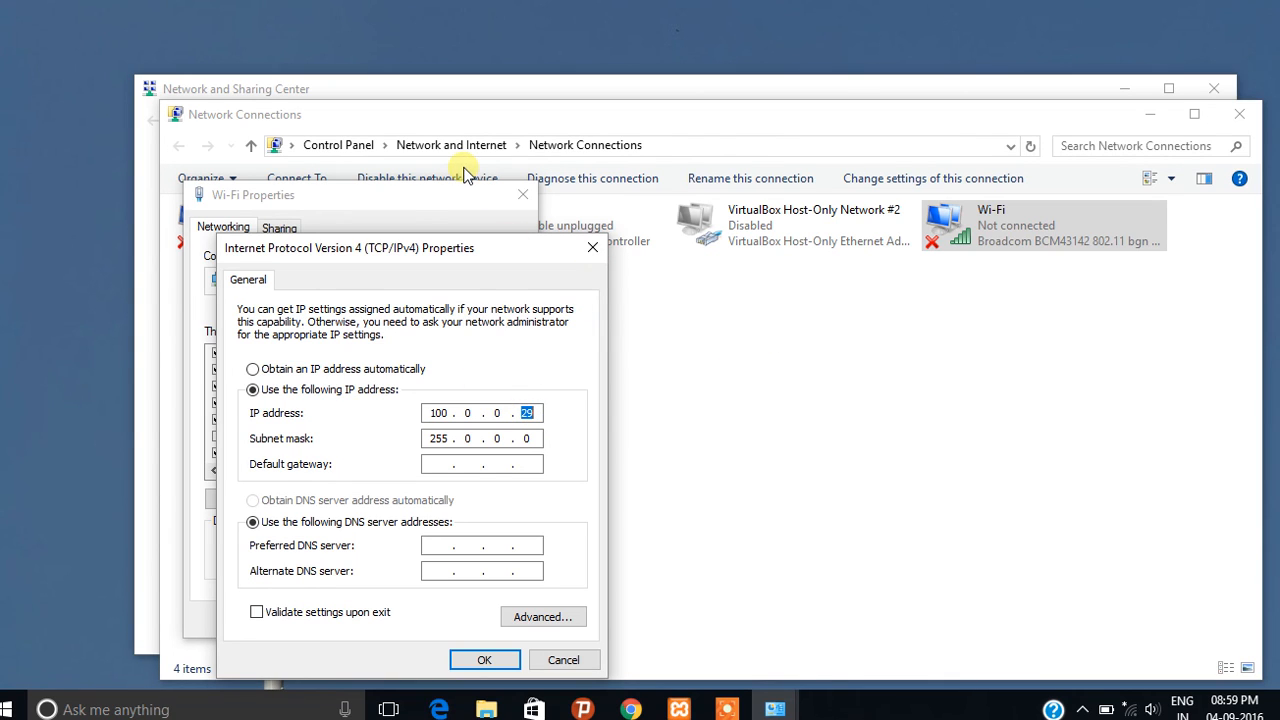